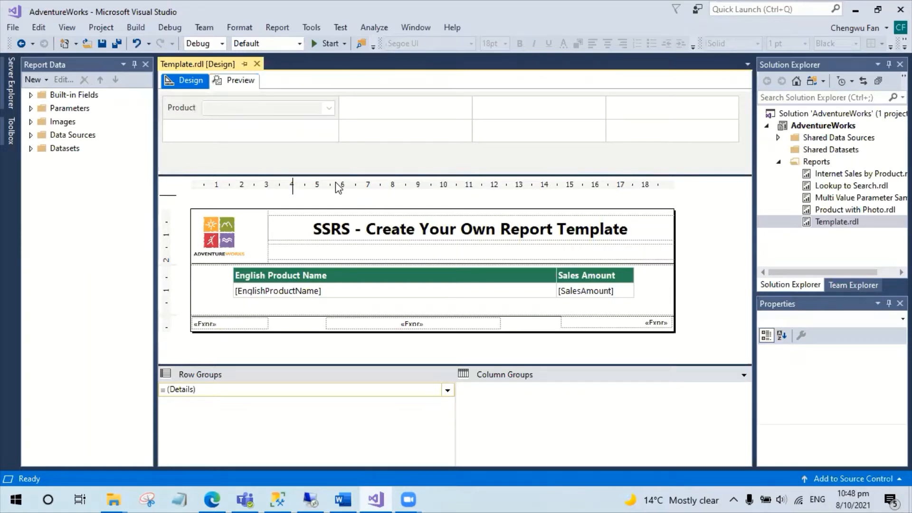
mouse_move(343, 192)
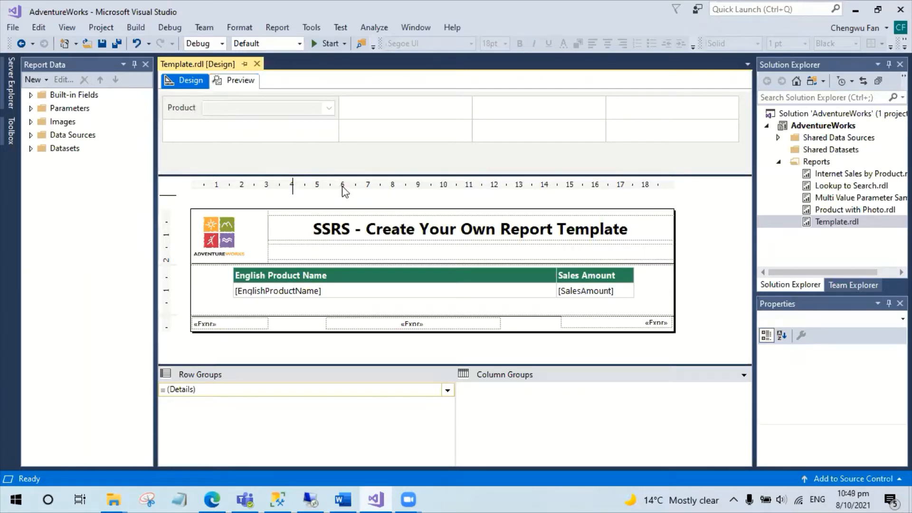
mouse_move(366, 209)
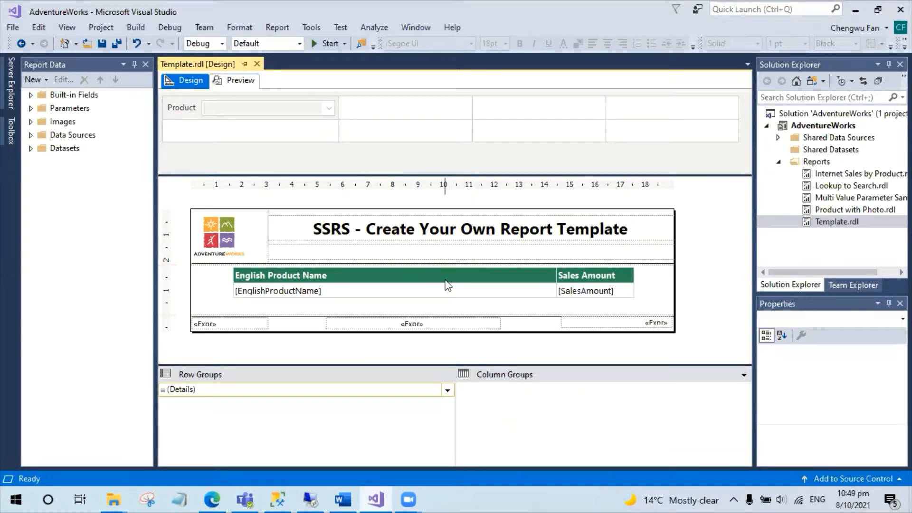
mouse_move(625, 318)
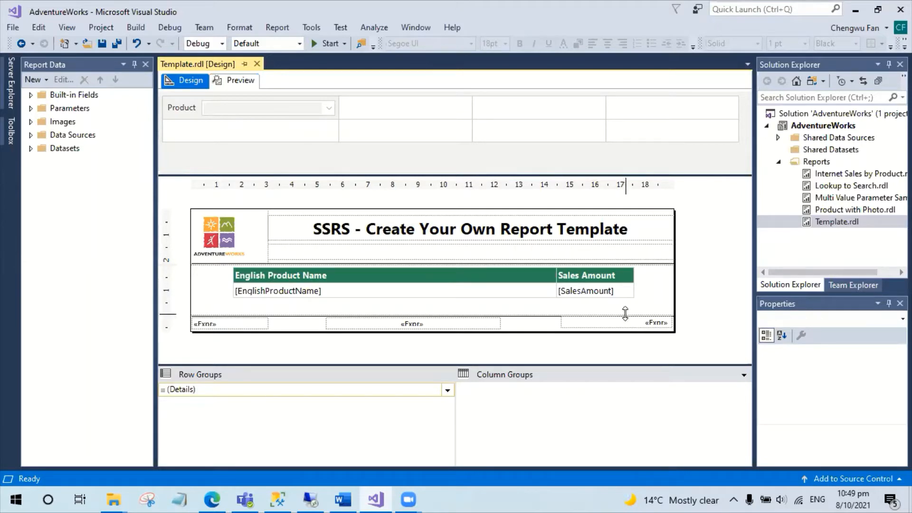
mouse_move(632, 321)
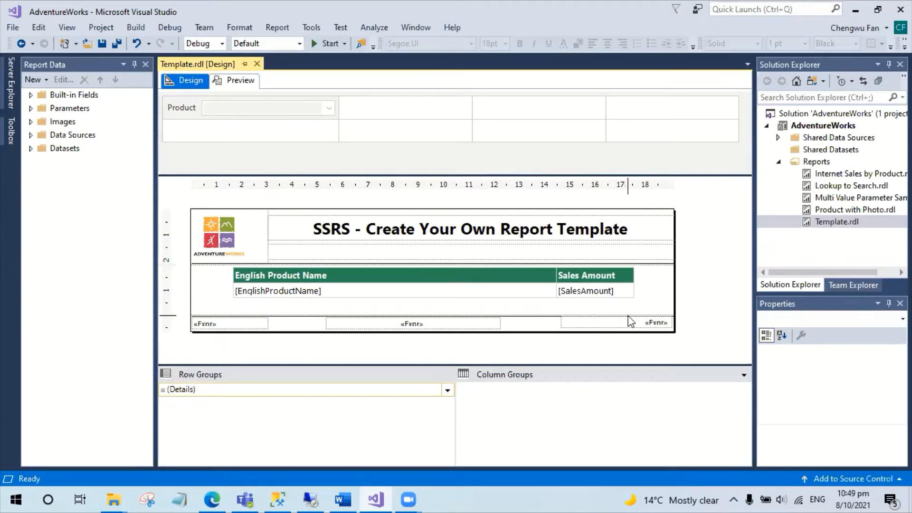
mouse_move(686, 272)
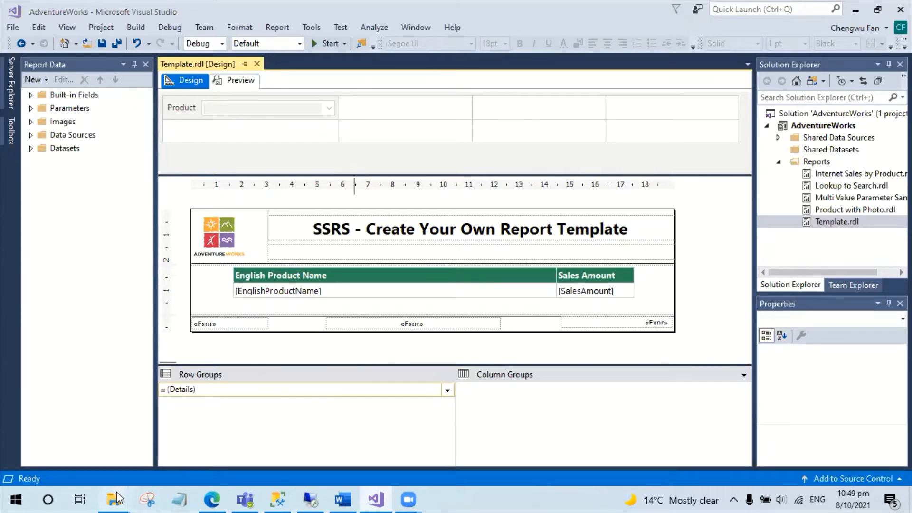
Copy Template.rdl into the ReportProject ProjectItems folder, granting administrator permission
left_click(113, 499)
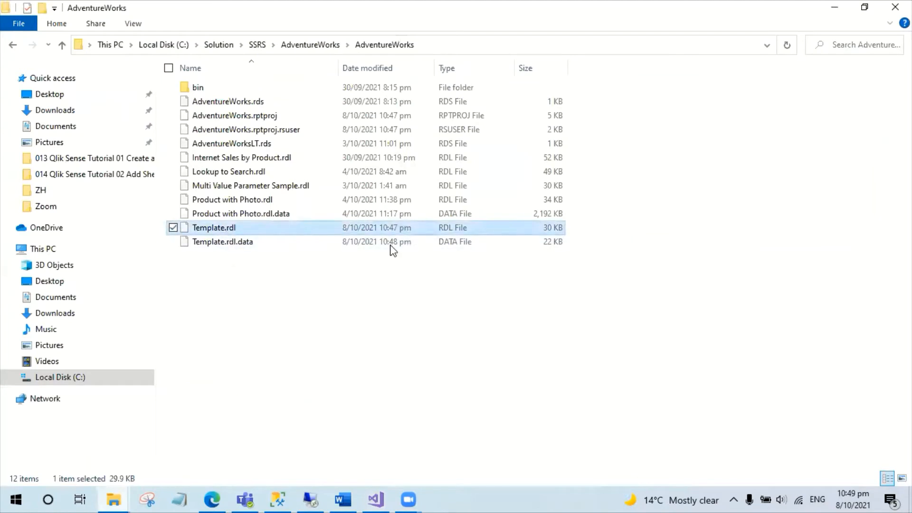
mouse_move(113, 499)
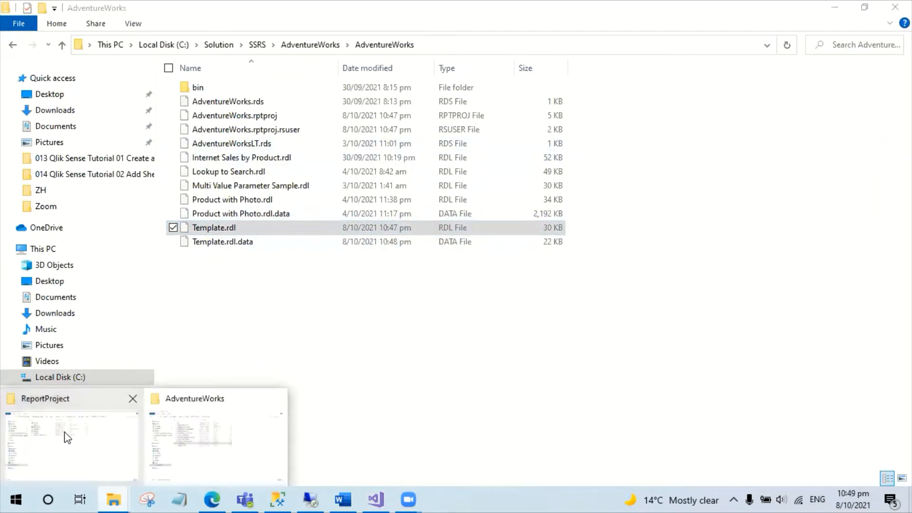
left_click(70, 442)
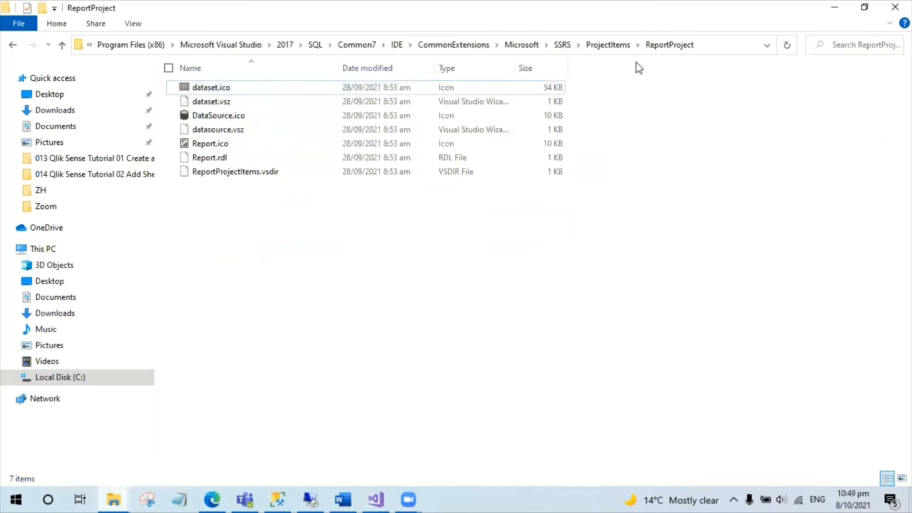
mouse_move(503, 234)
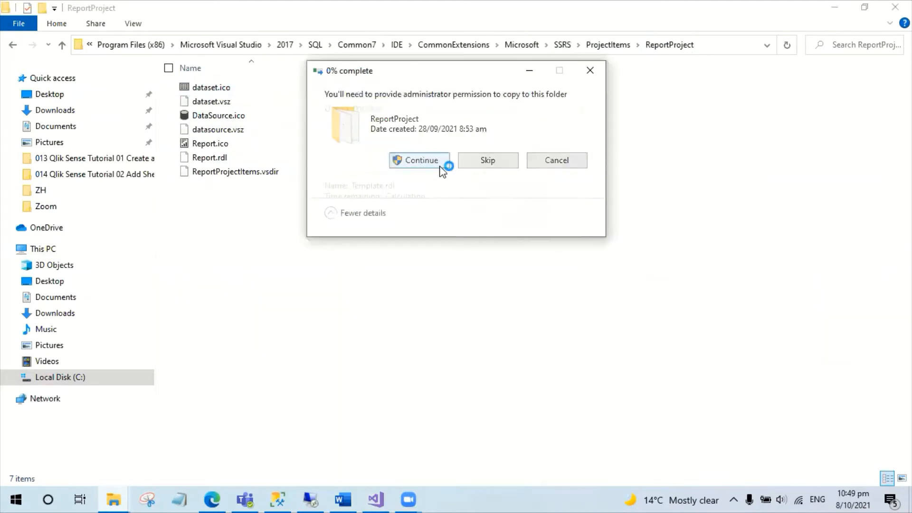
left_click(420, 160)
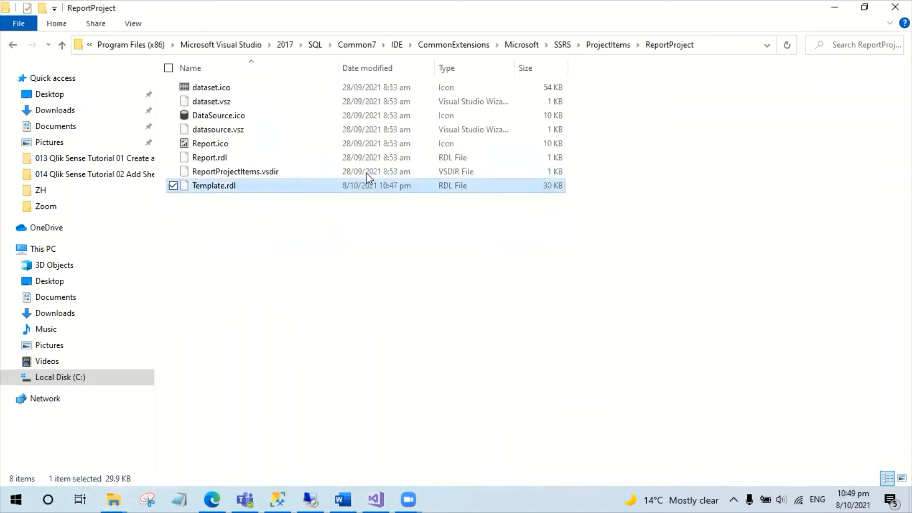
Rename the copied Template.rdl to A4 Portrait.rdl
right_click(213, 185)
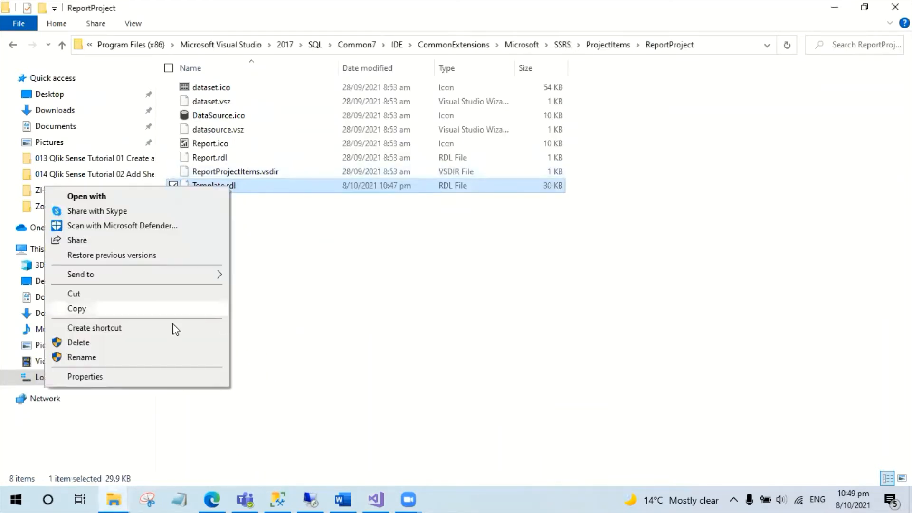
left_click(82, 357)
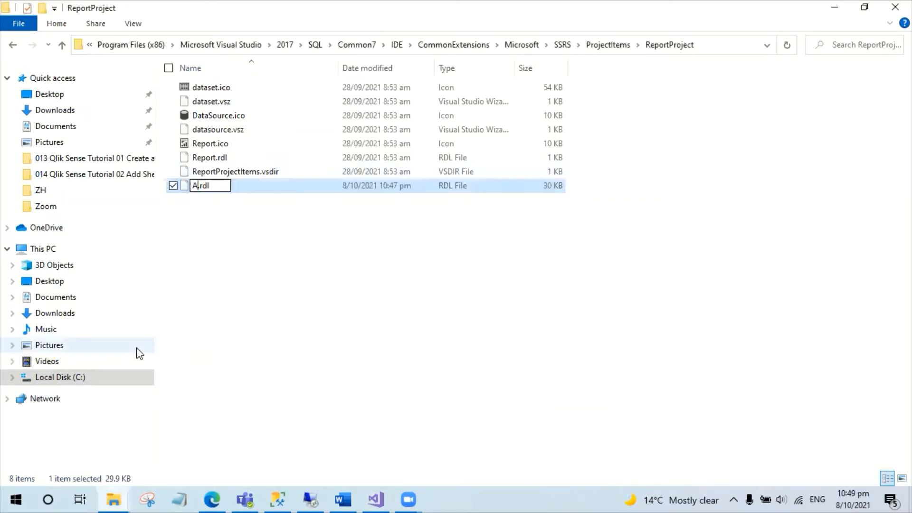
type("4 Portrait")
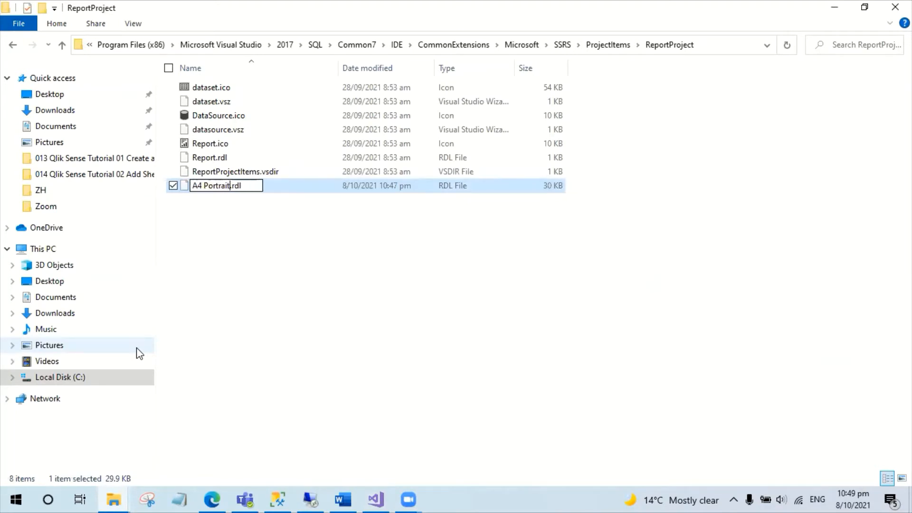
key("Return")
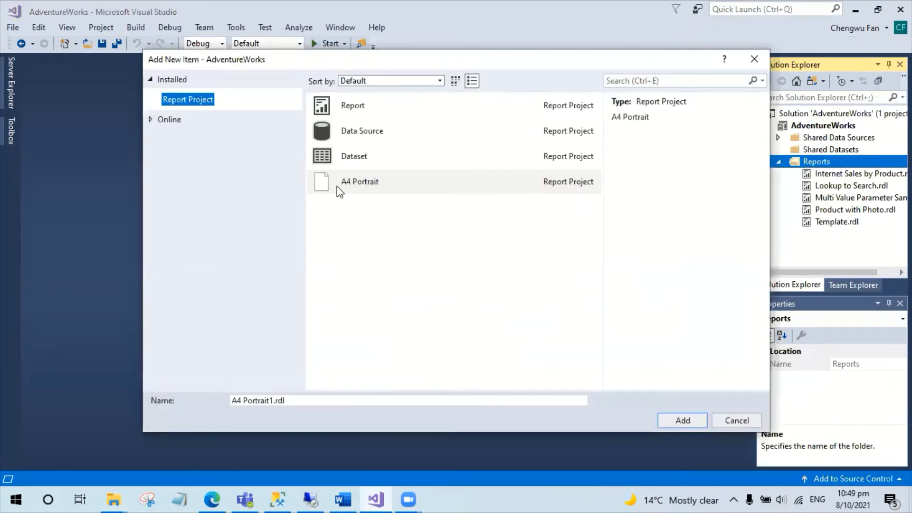
Add a new item from the A4 Portrait template, keeping the name A4 Portrait1.rdl
left_click(359, 182)
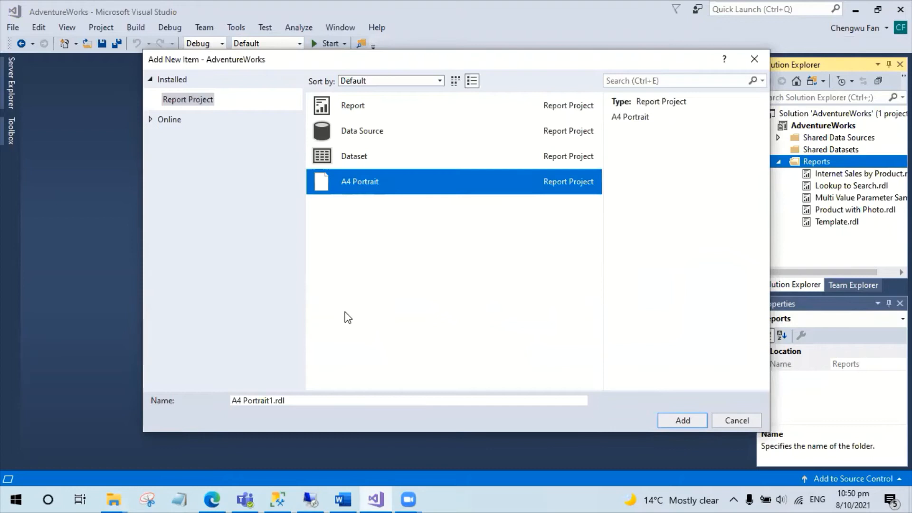
left_click(736, 420)
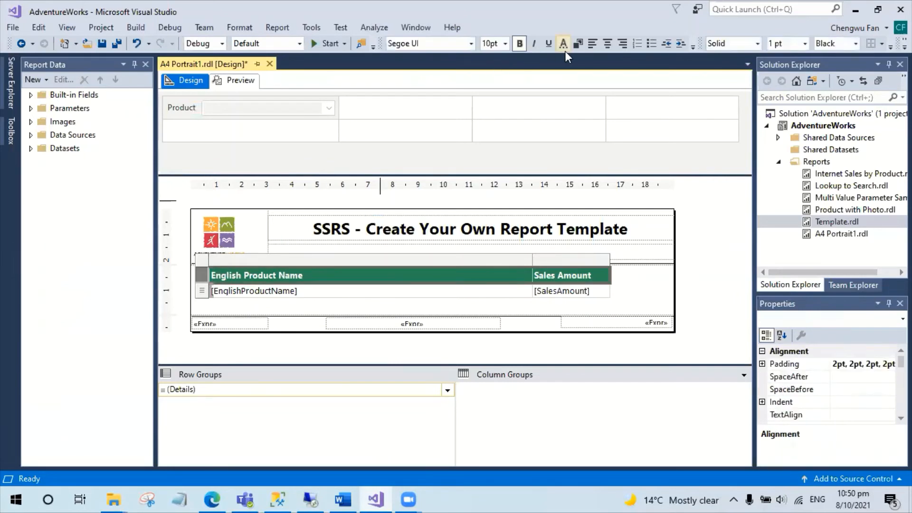
Set the table header background colour to dark blue and preview the report
left_click(563, 43)
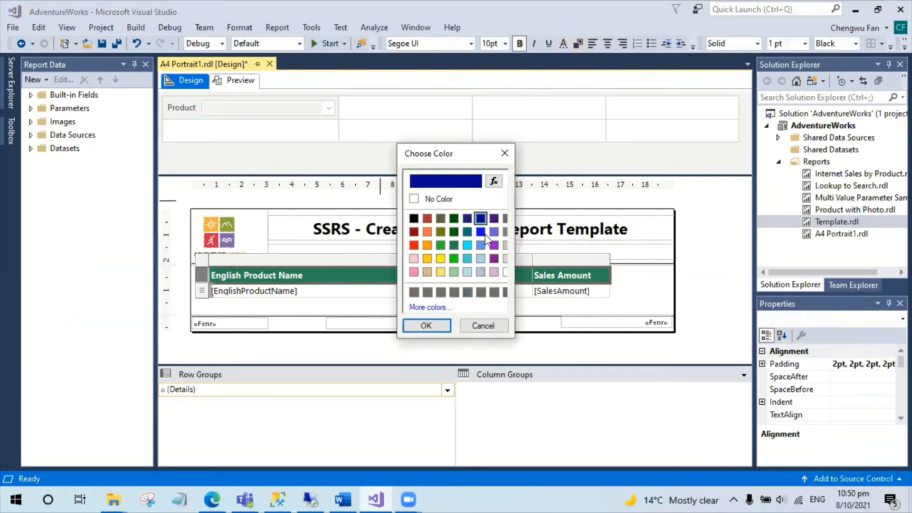
left_click(426, 325)
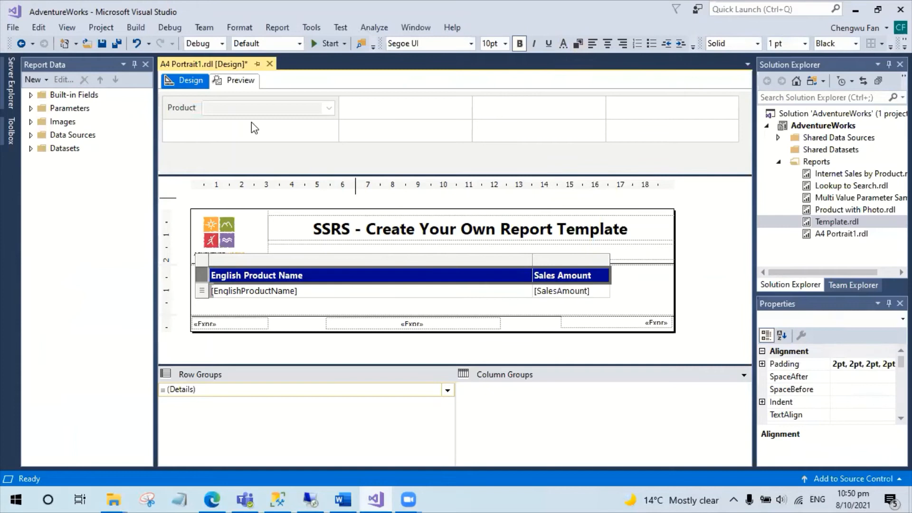
left_click(239, 81)
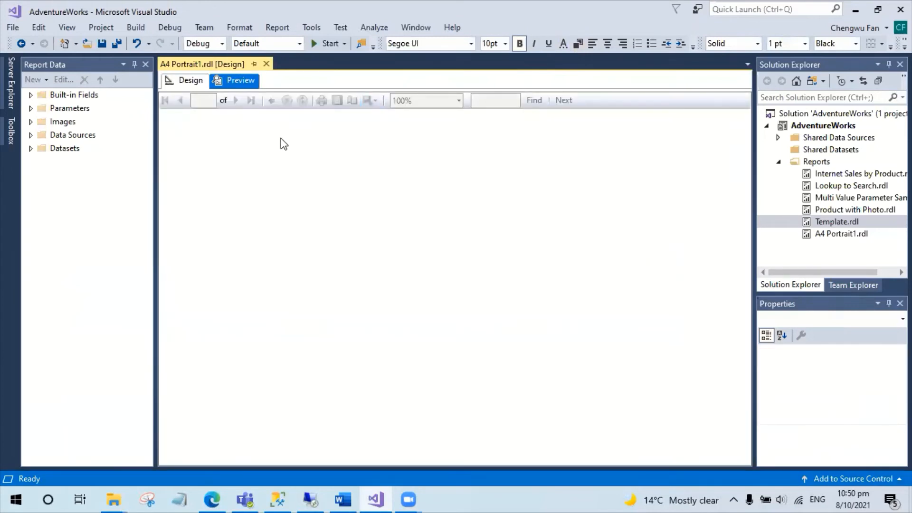
Close the A4 Portrait1.rdl document tab after the preview loads
left_click(239, 81)
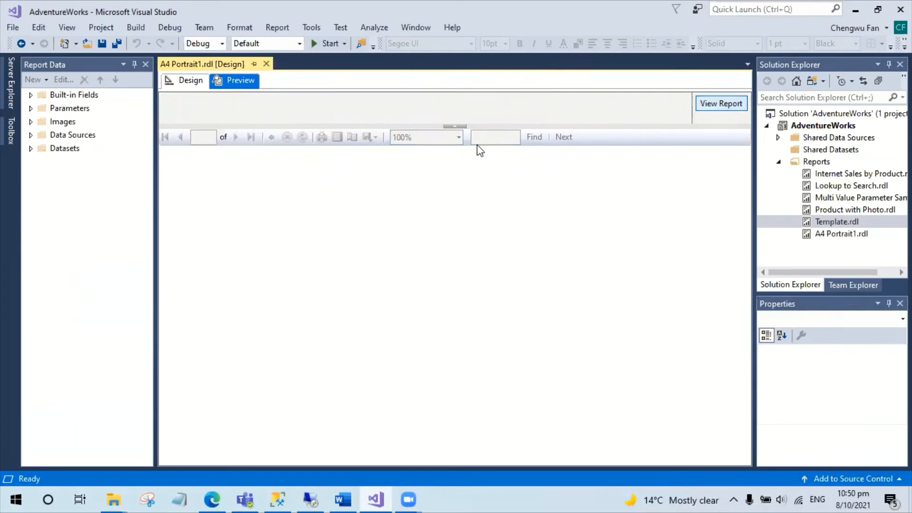
left_click(720, 103)
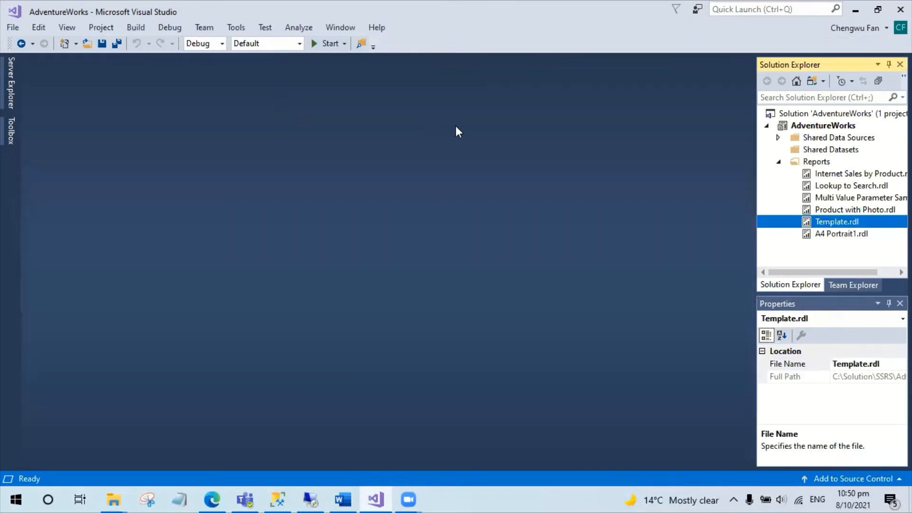
mouse_move(797, 245)
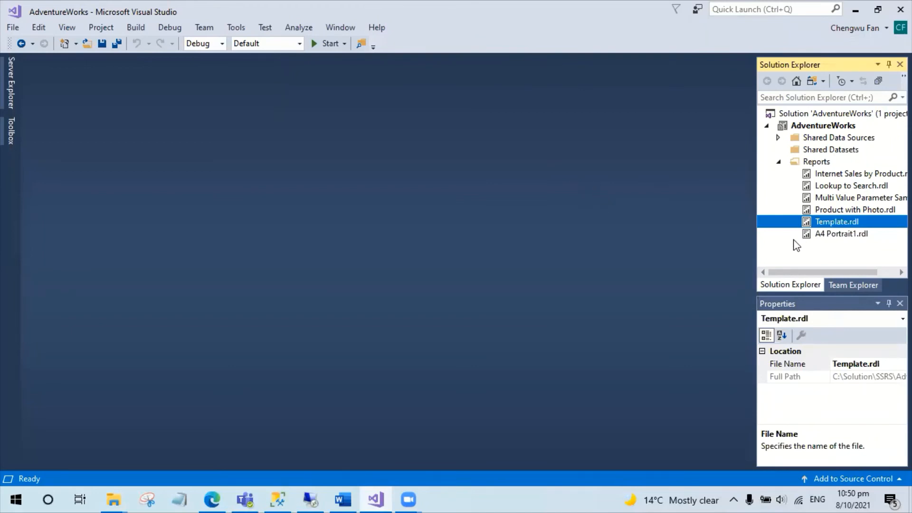
mouse_move(761, 240)
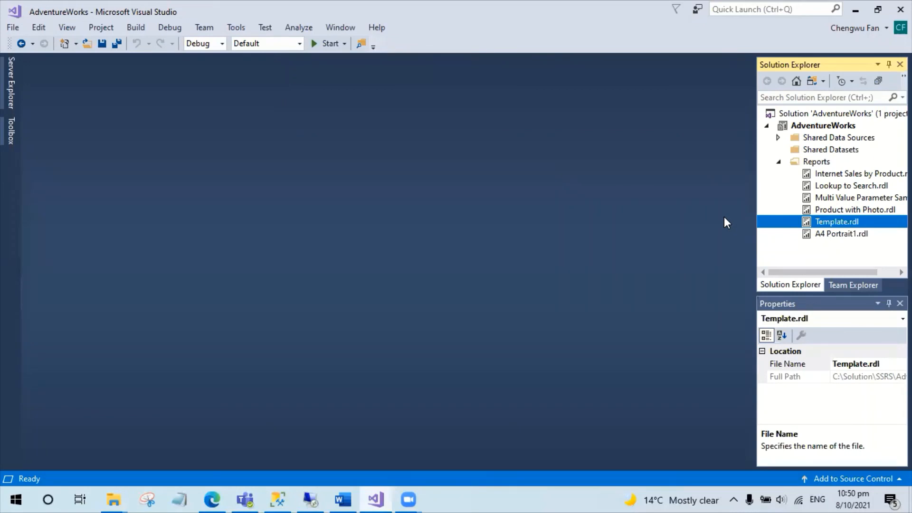
mouse_move(721, 168)
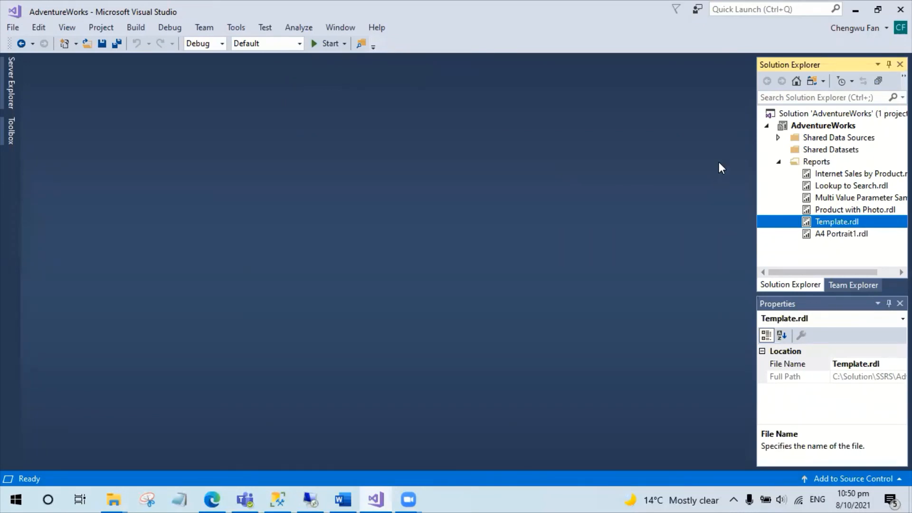